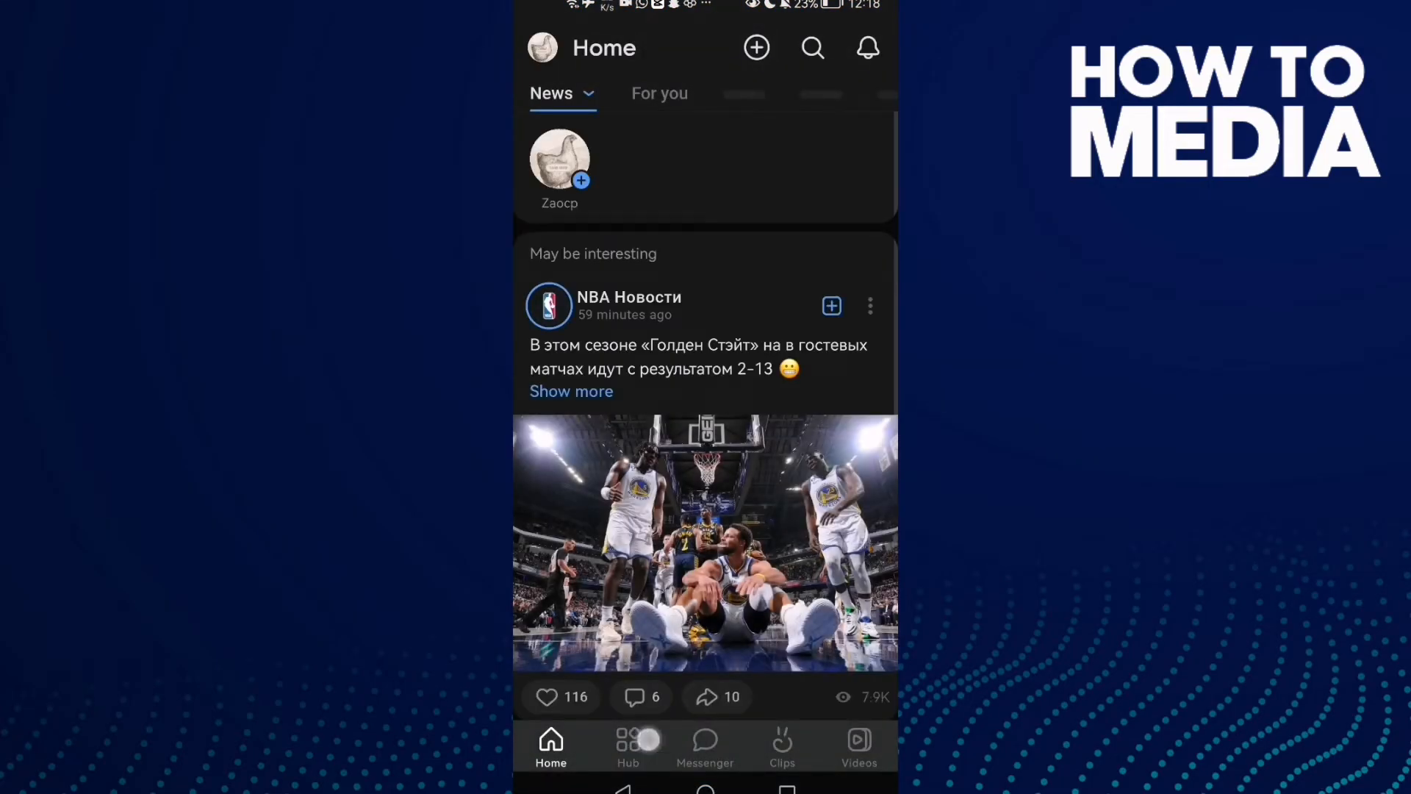
Go from the Hub tab's account menu into Settings, then App settings.
click(627, 747)
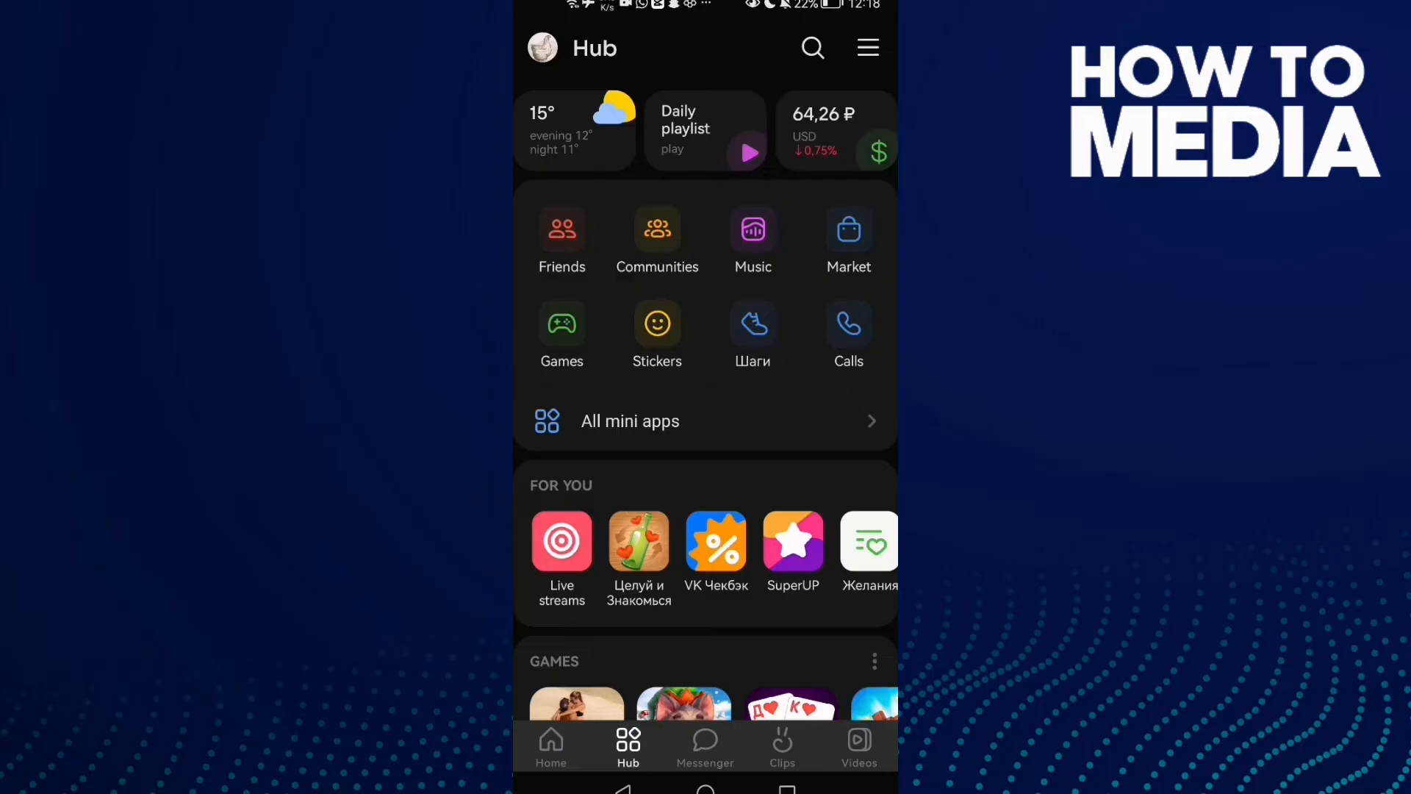
click(867, 48)
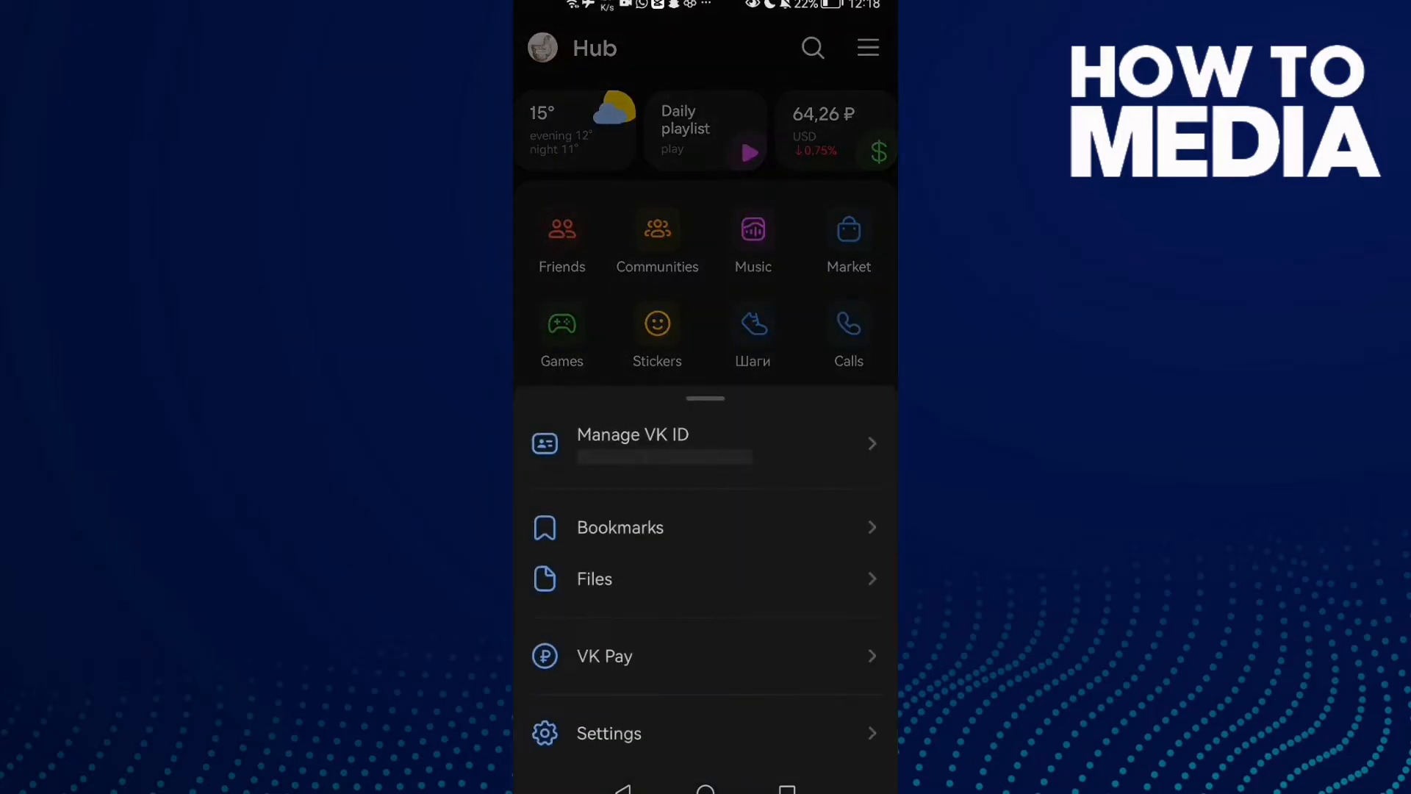
click(609, 733)
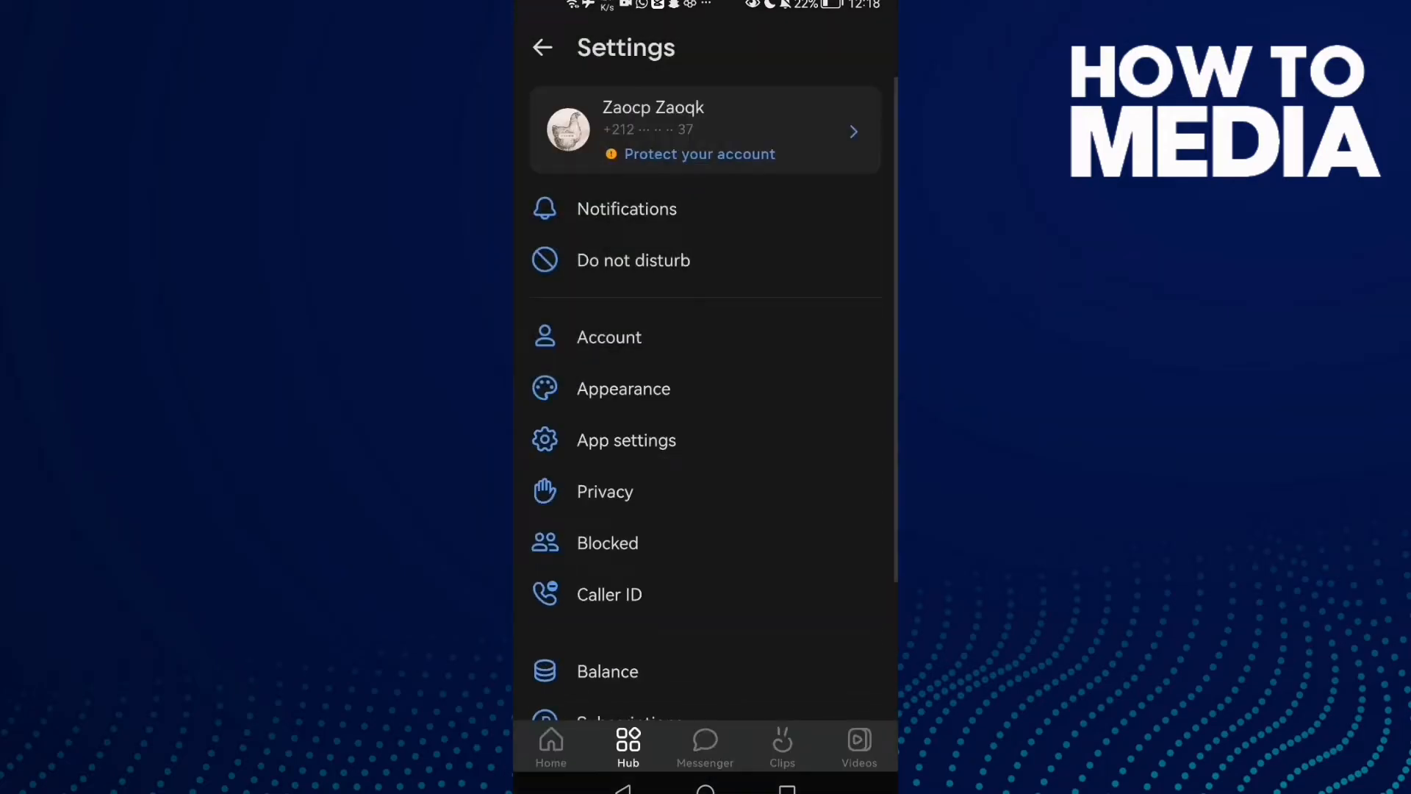
scroll(down, 3)
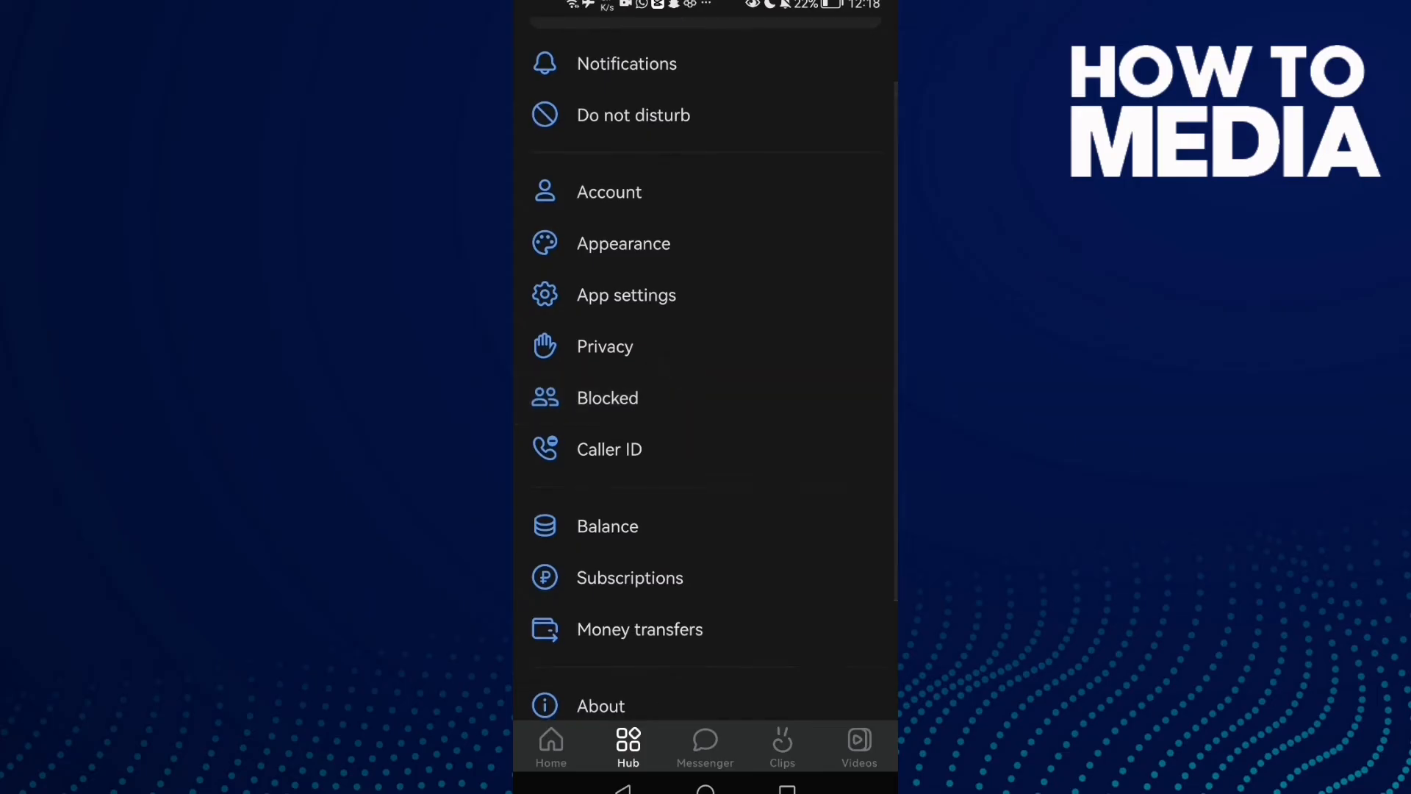
click(626, 294)
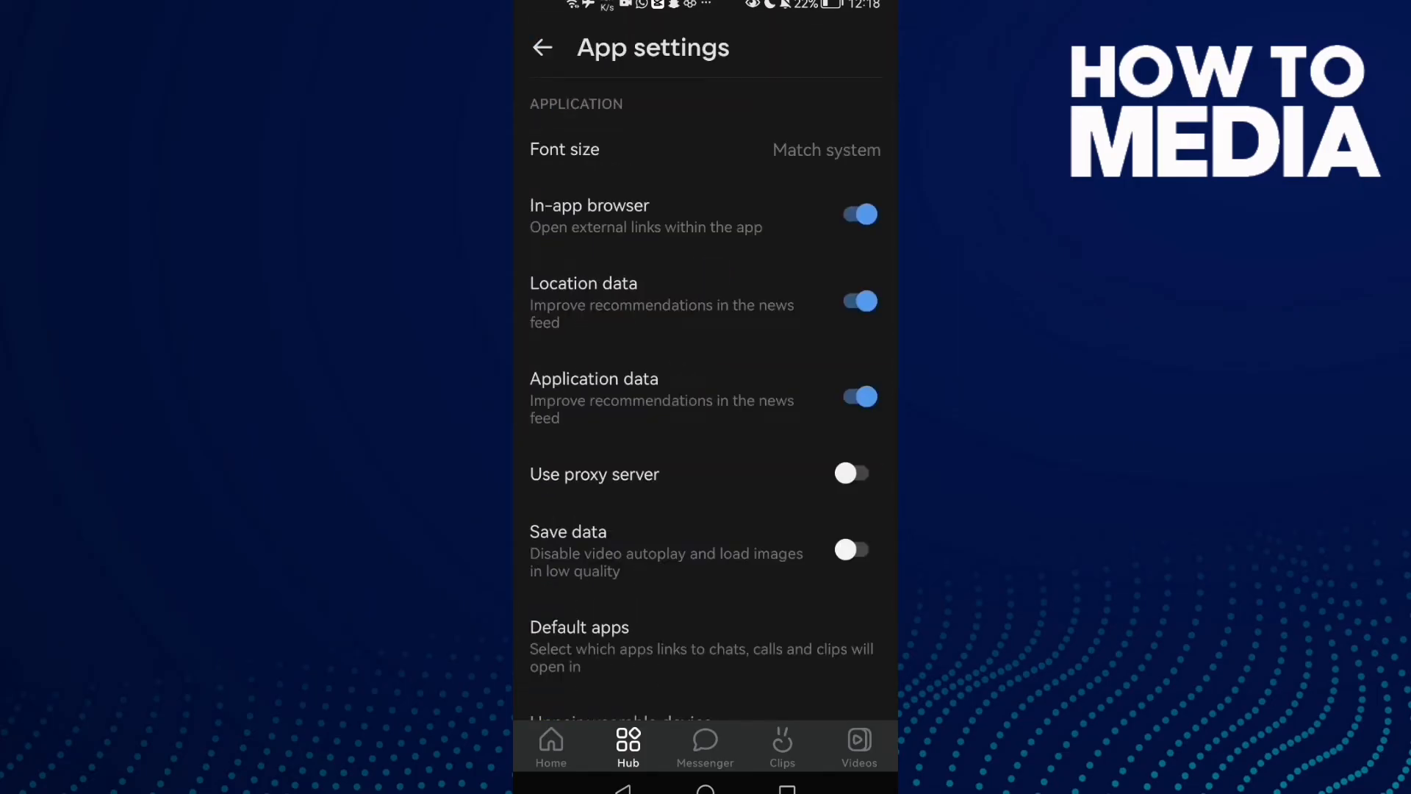
Switch the In-app browser toggle off, back on, and off again.
click(857, 214)
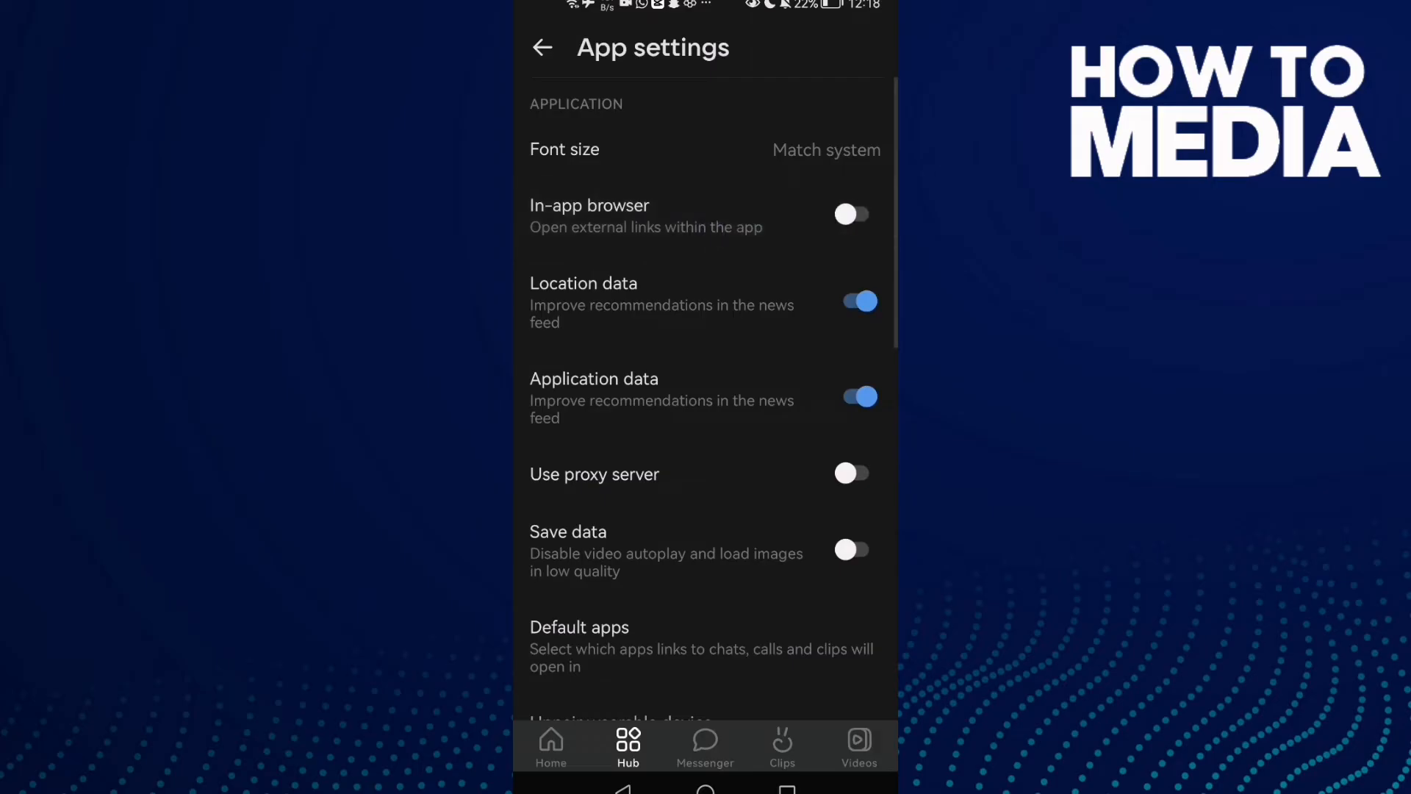
click(852, 213)
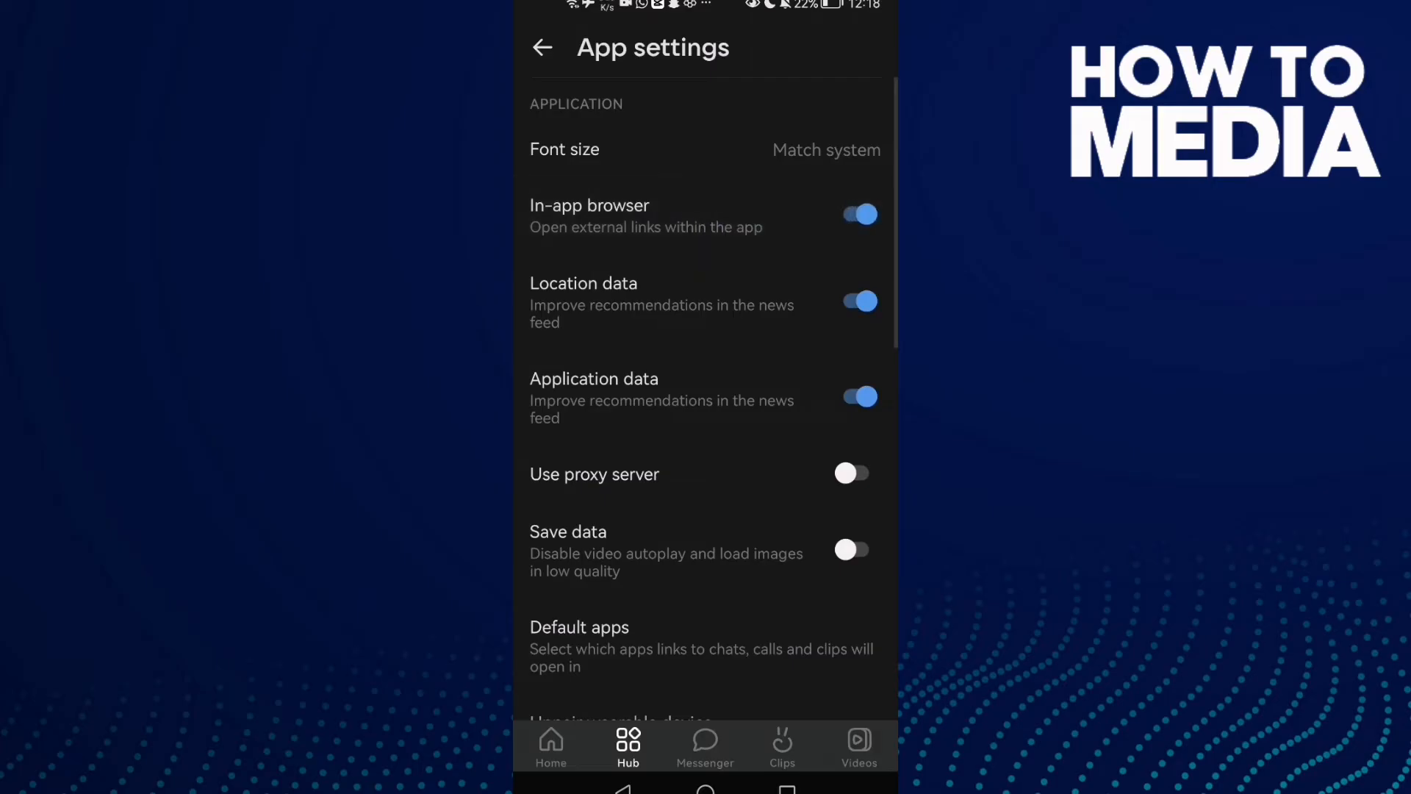
click(858, 214)
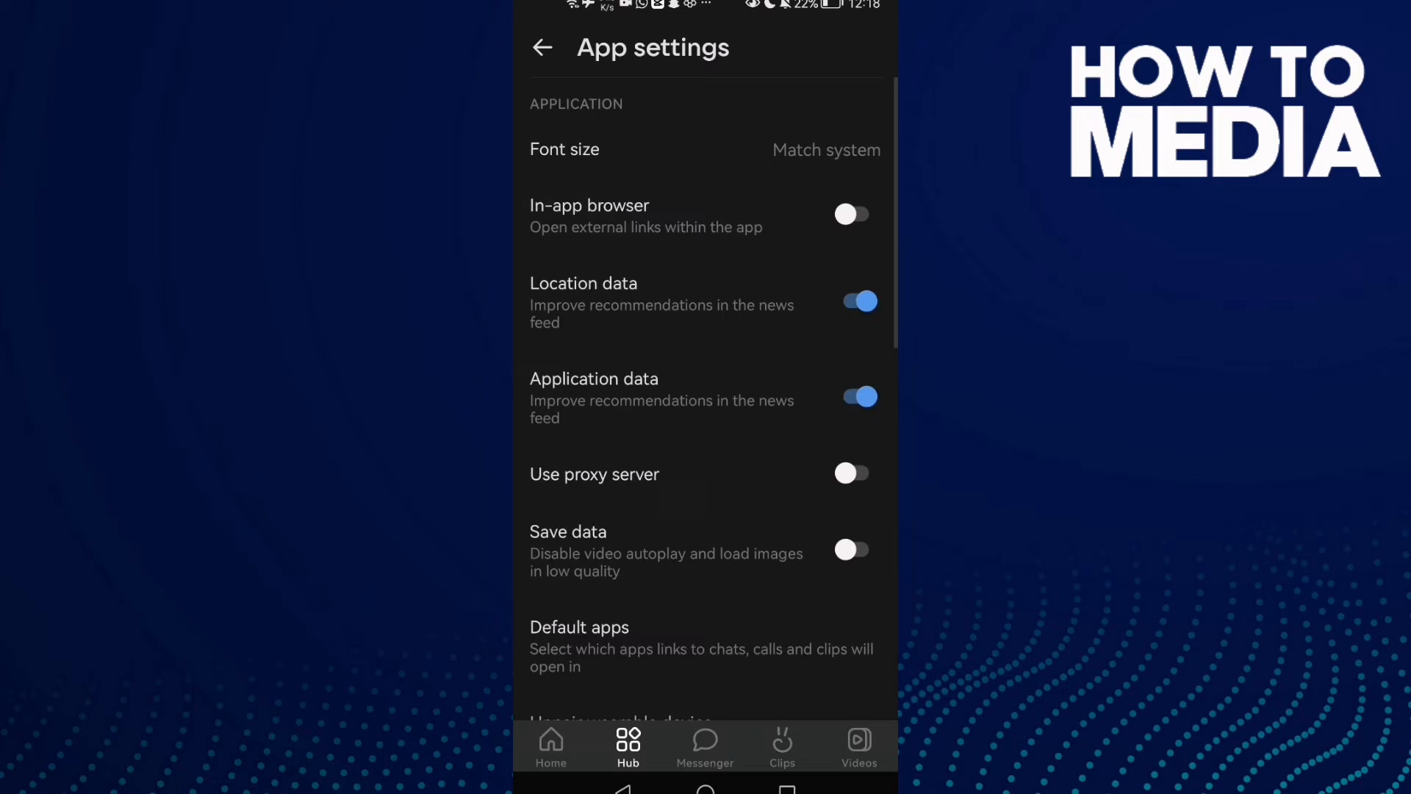
Reopen App settings to confirm In-app browser stayed off, then go to the home screen.
click(541, 47)
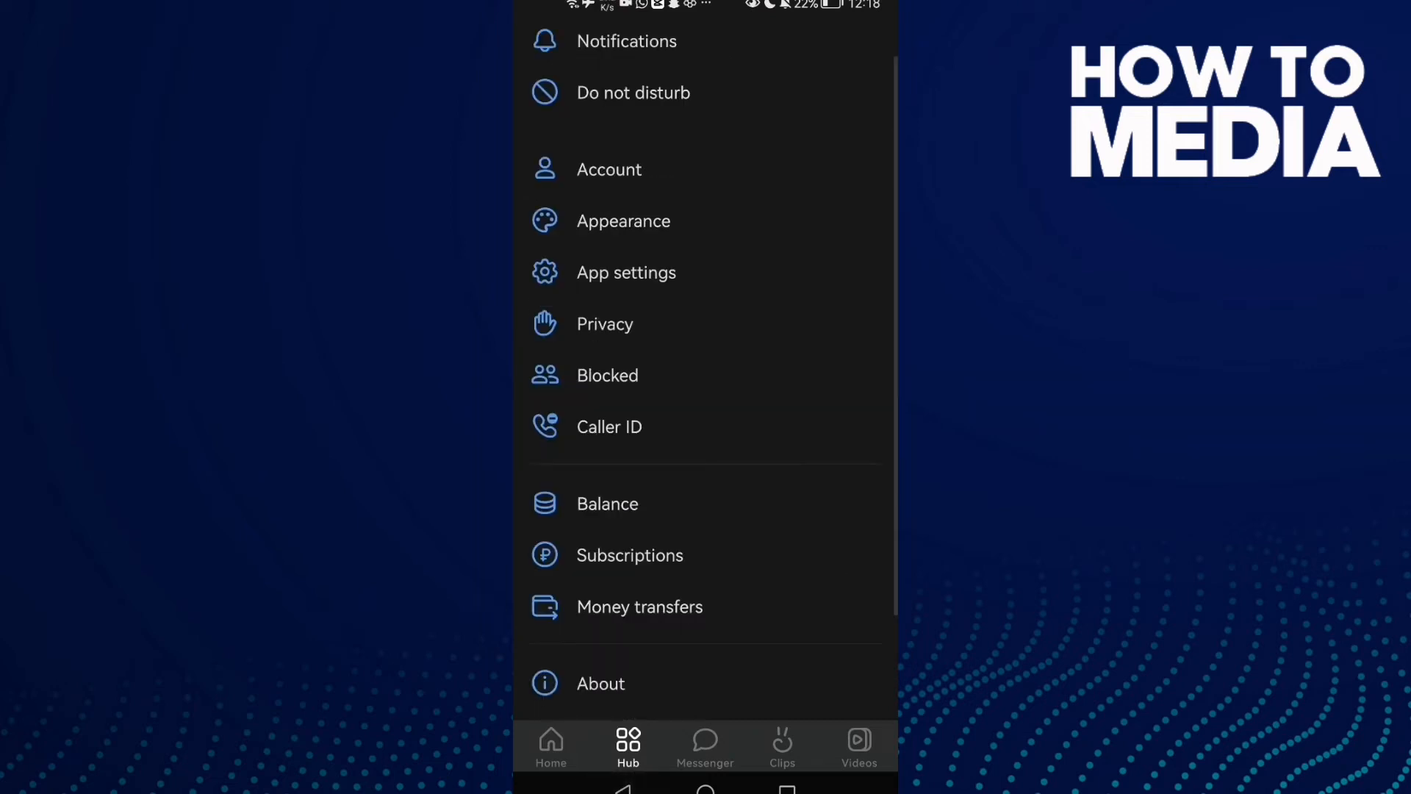
click(626, 273)
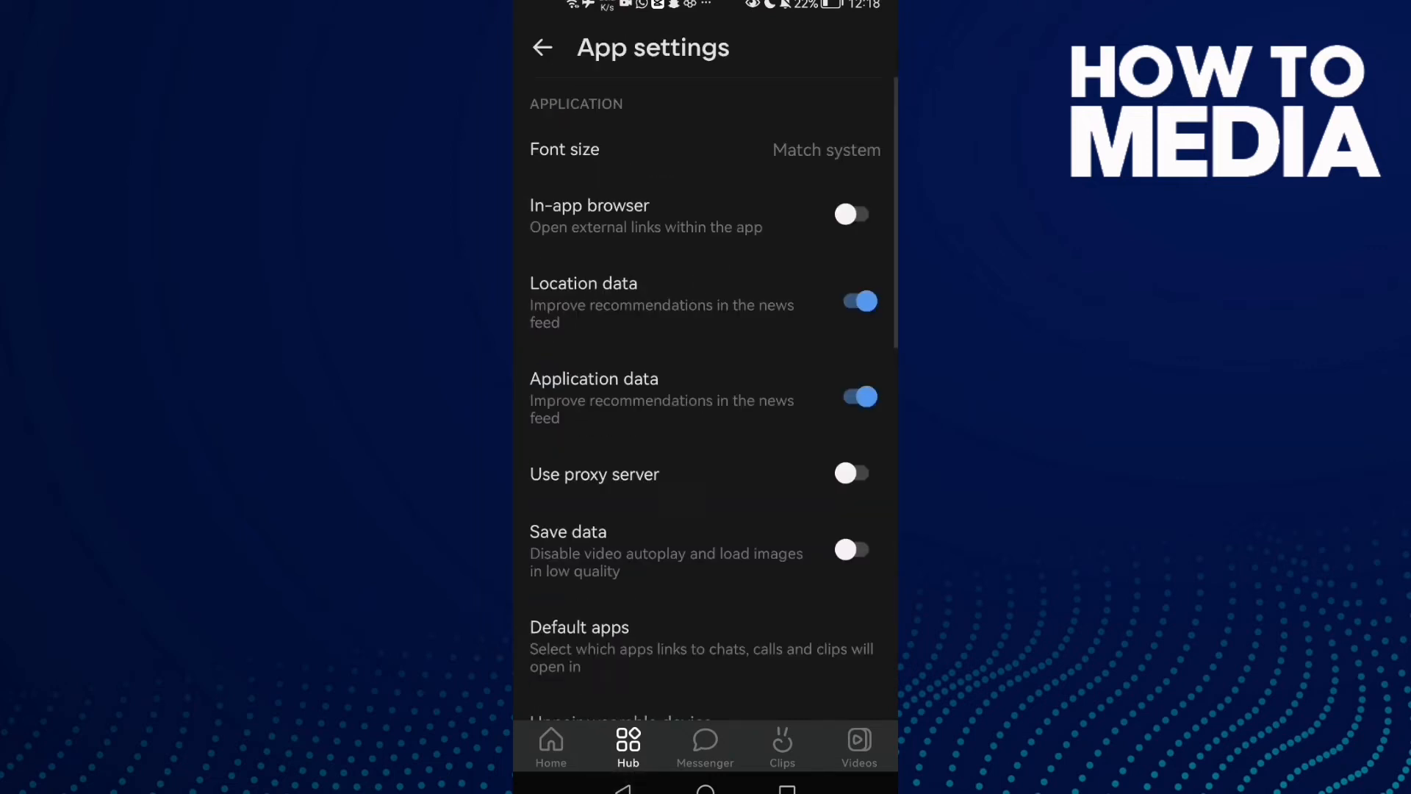
click(542, 47)
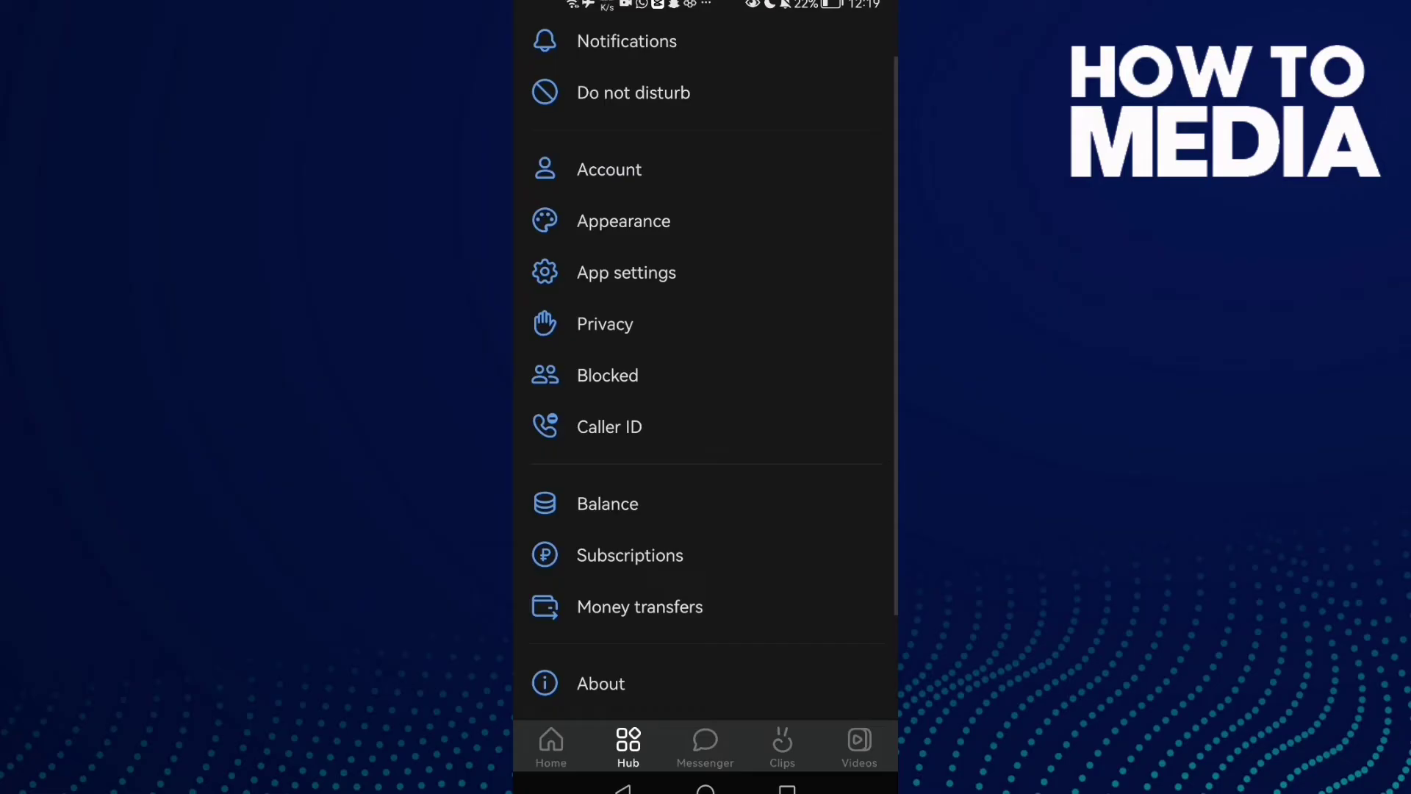
scroll(down, 3)
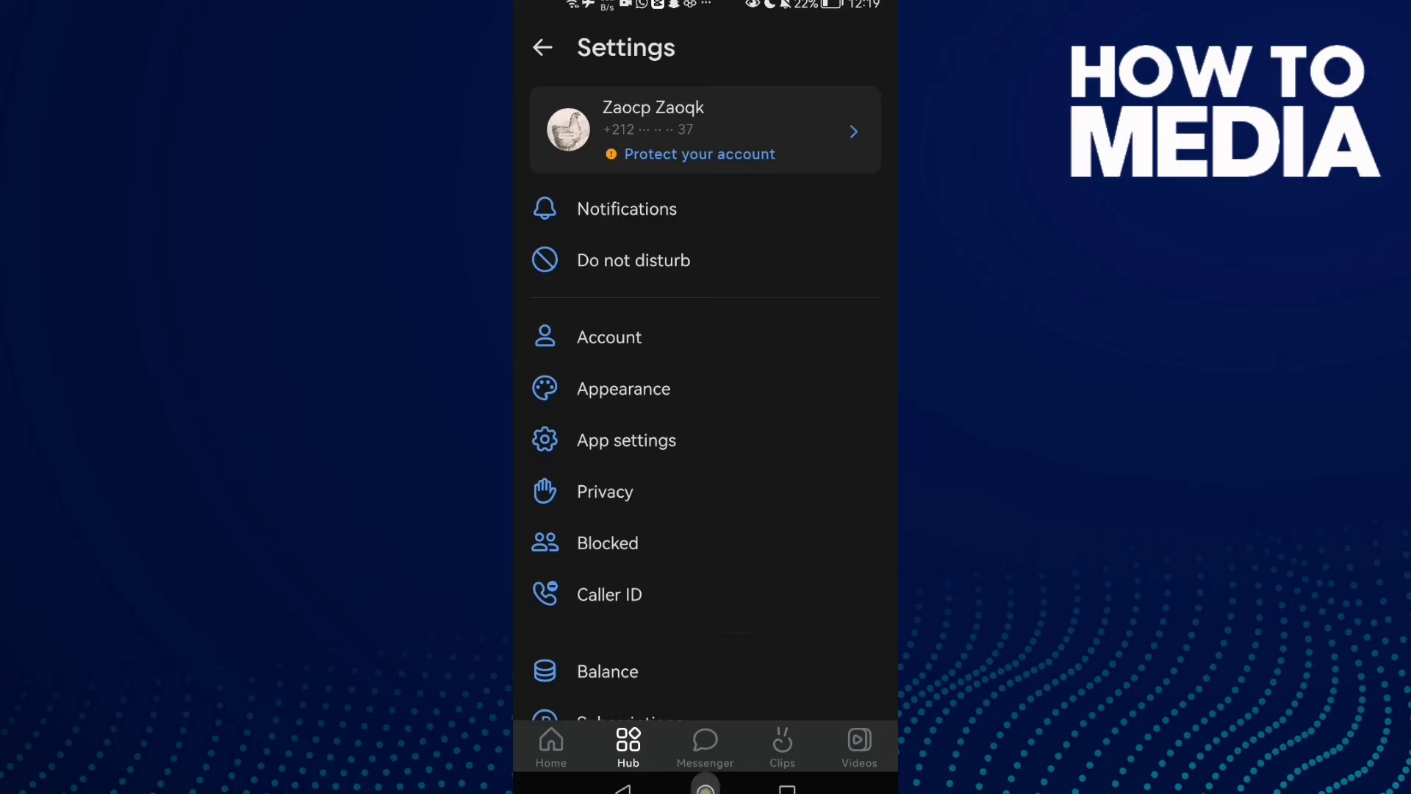
click(705, 771)
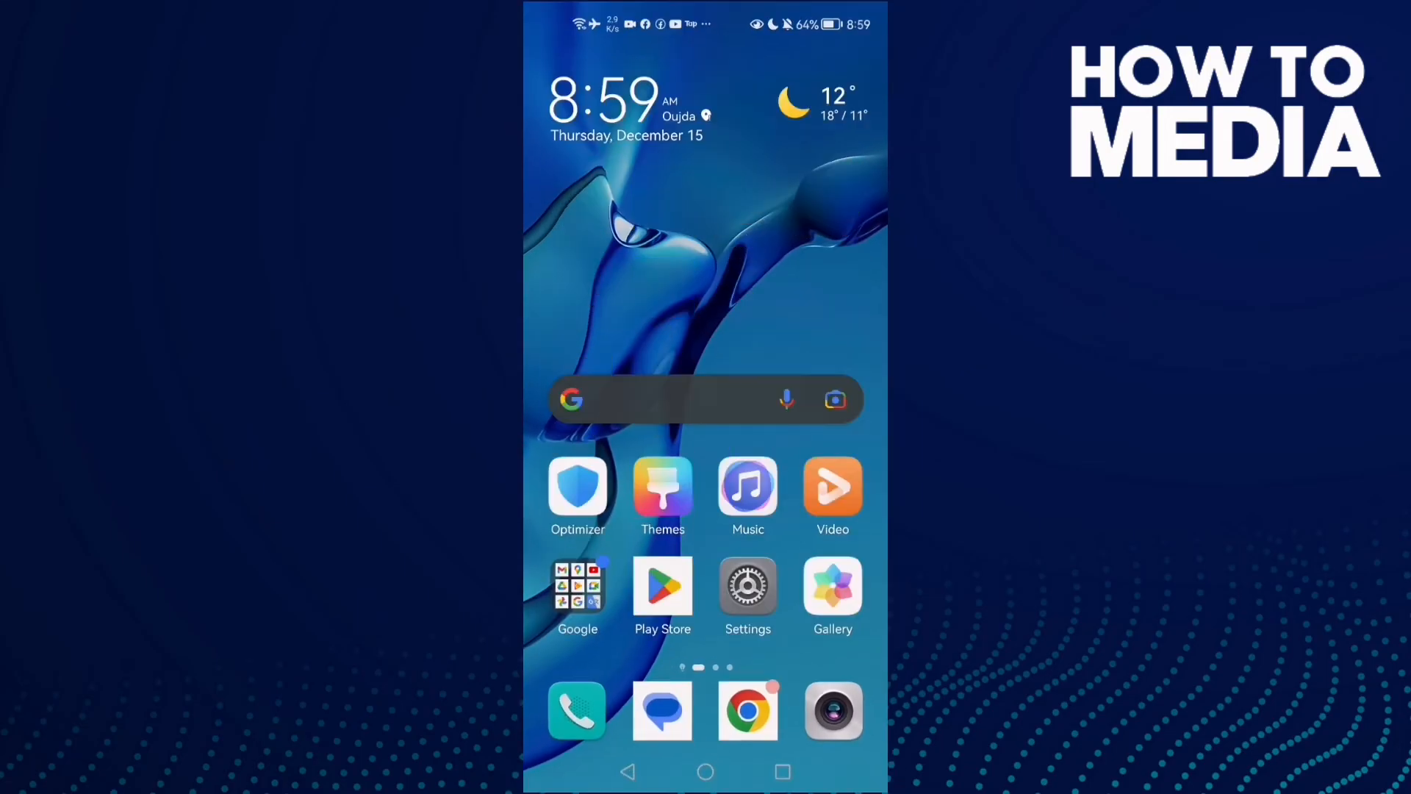